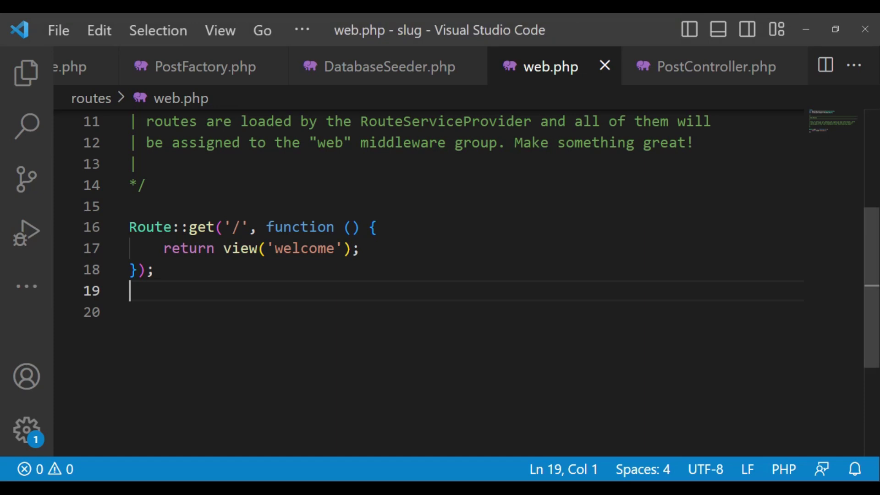
# Below the welcome route, type Route::get('/posts/{post}') on a new line
pyautogui.press('Enter')
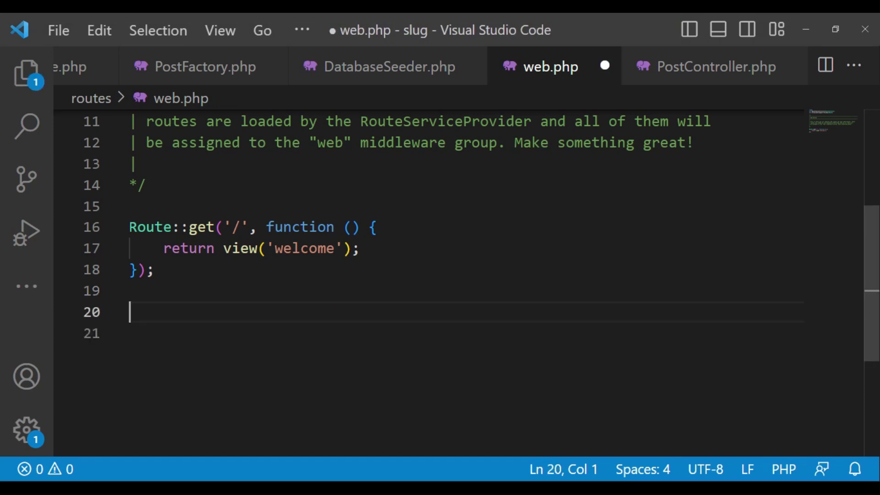
pyautogui.write('R')
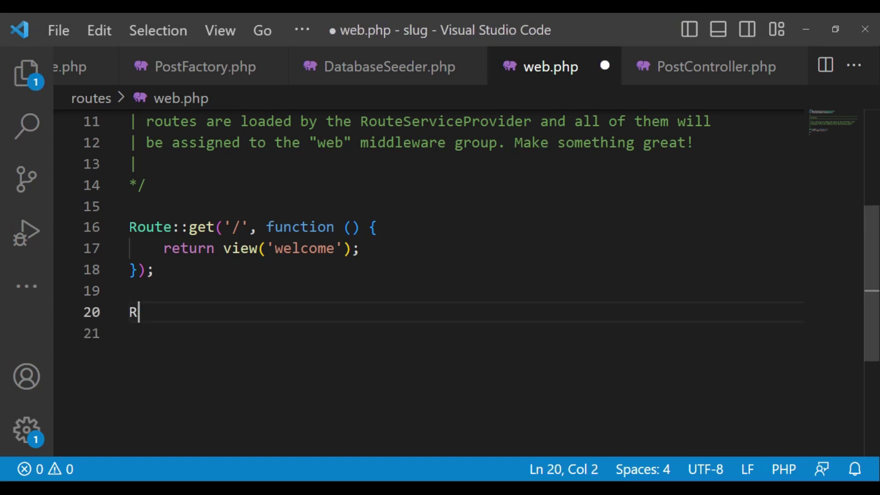
pyautogui.write('oute')
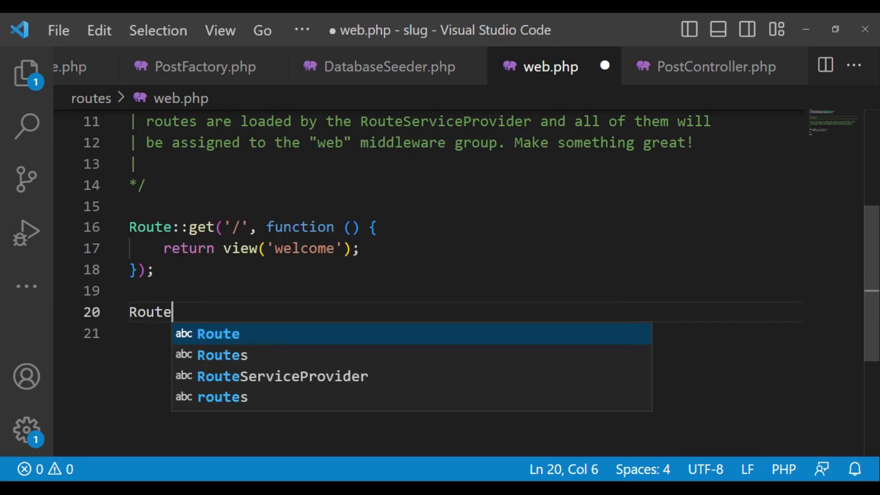
pyautogui.write('::')
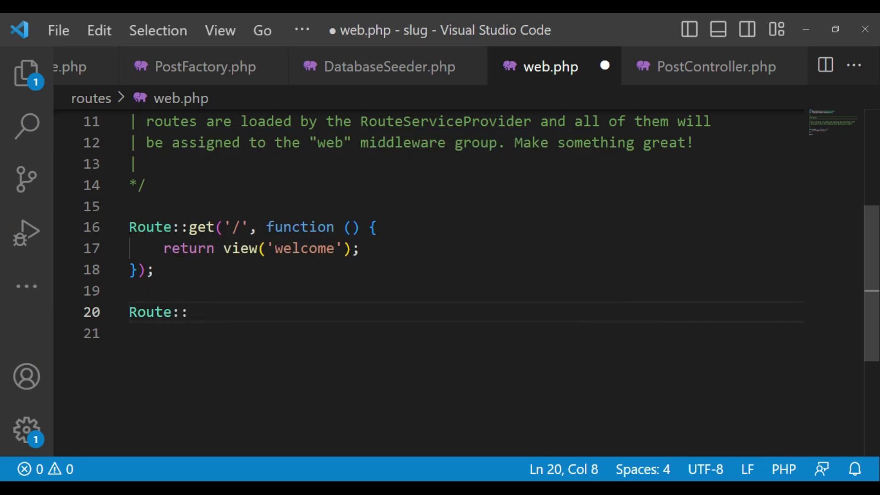
pyautogui.write('get()')
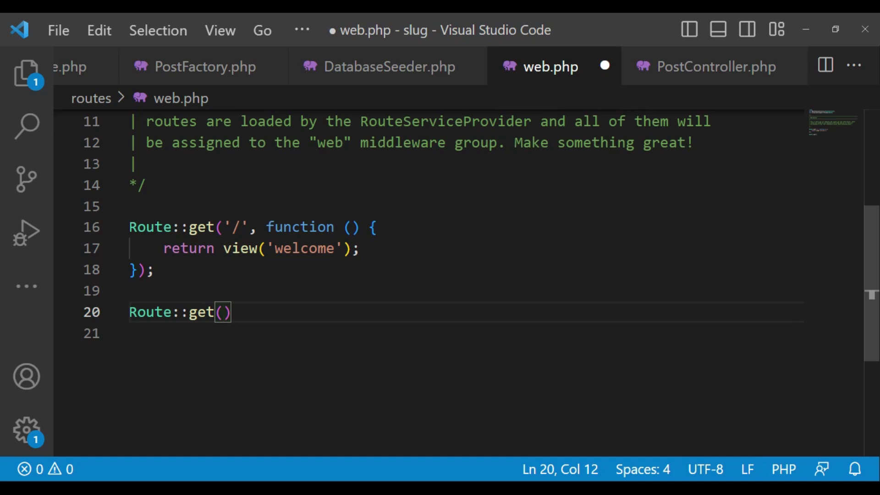
pyautogui.write("'/'")
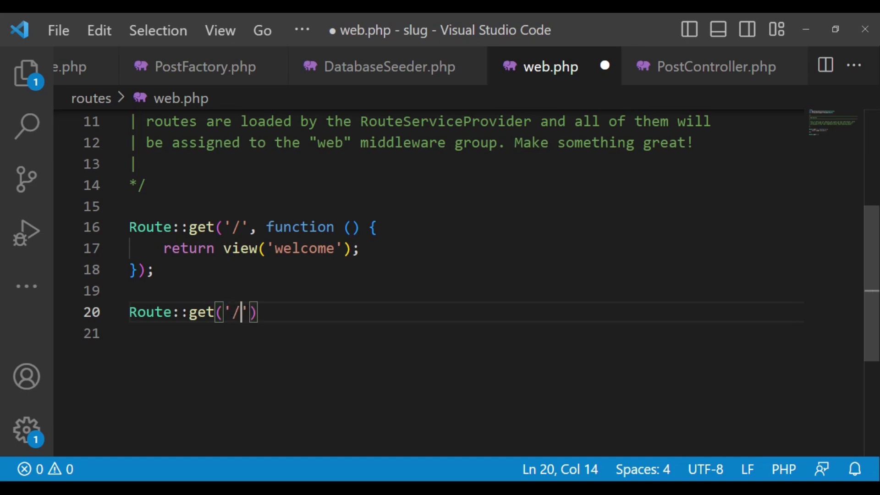
pyautogui.write('posts')
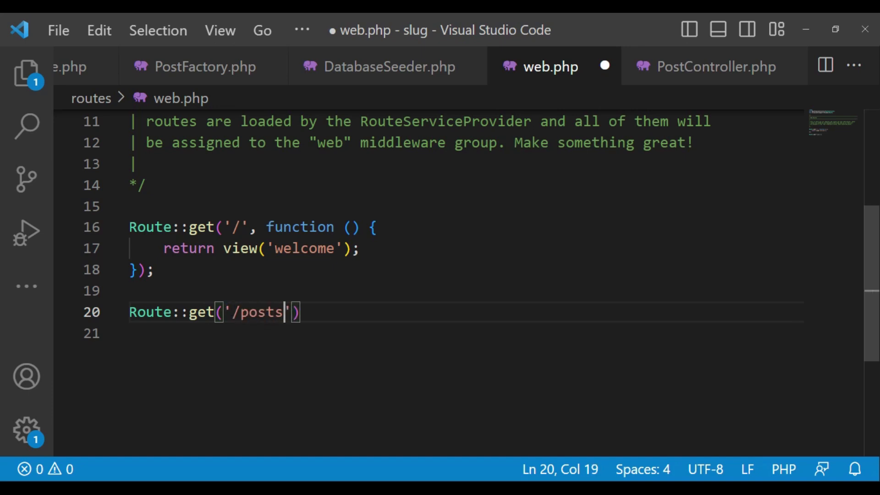
pyautogui.write('/[[')
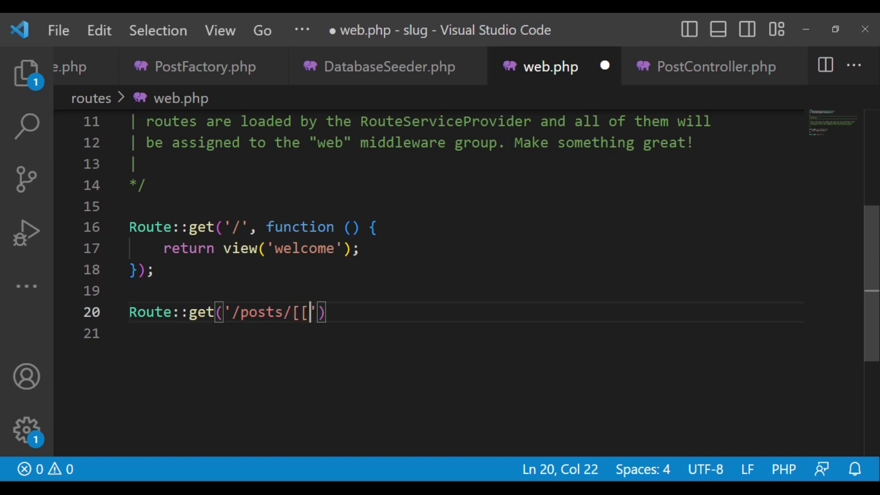
pyautogui.write('{')
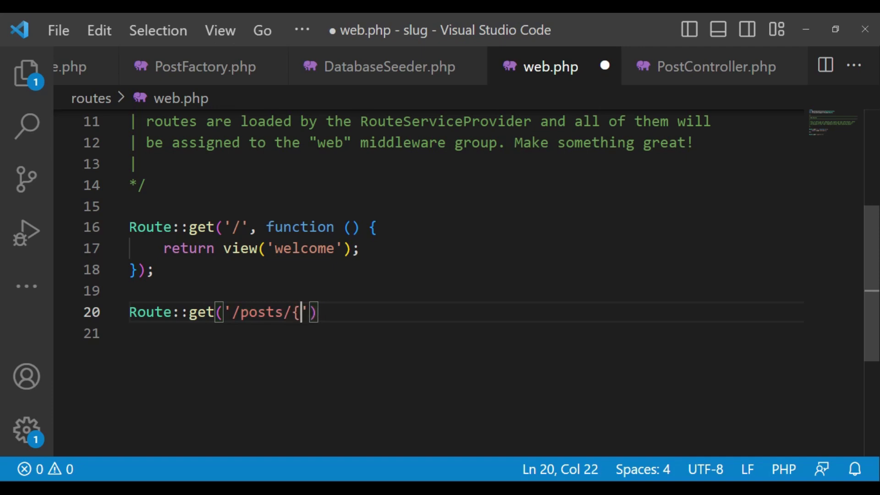
pyautogui.write('post')
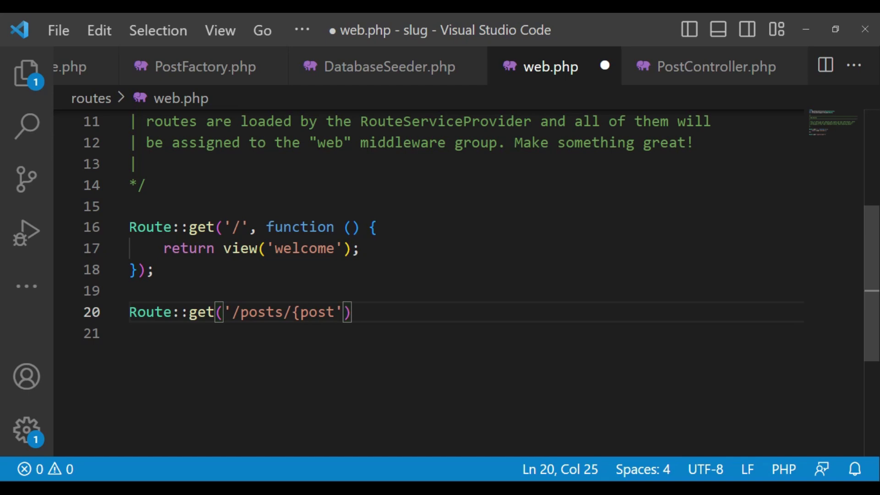
pyautogui.write('}')
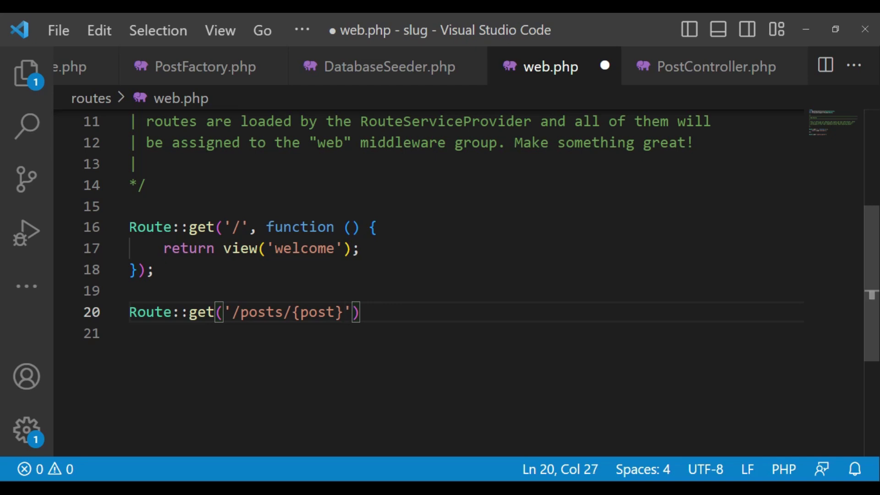
# Add a function(Post $post) closure returning $post as the route's handler
pyautogui.write(',')
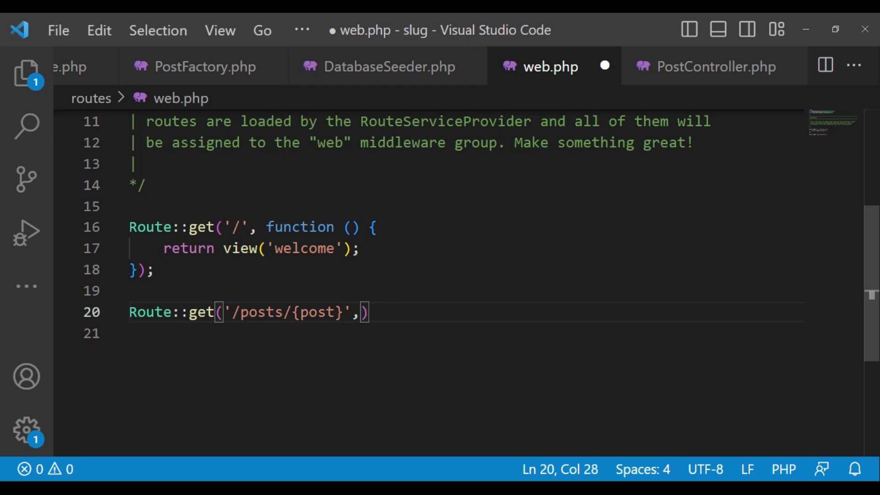
pyautogui.write('func')
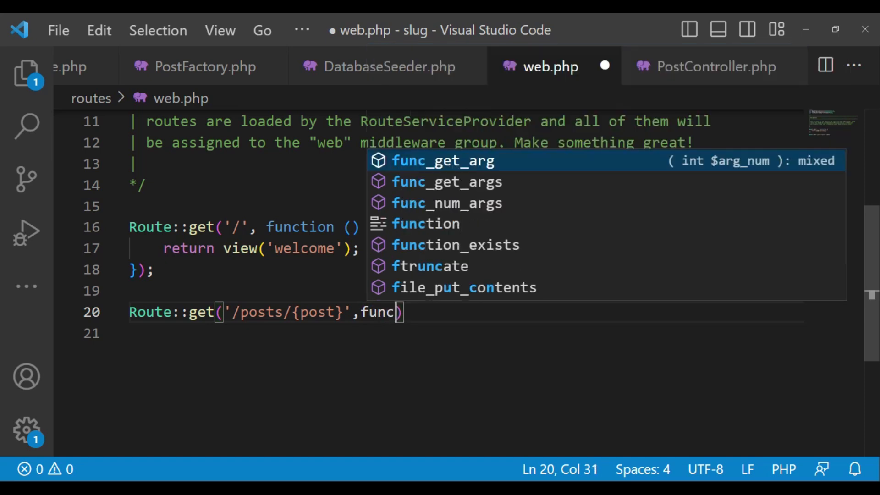
pyautogui.write('tion(')
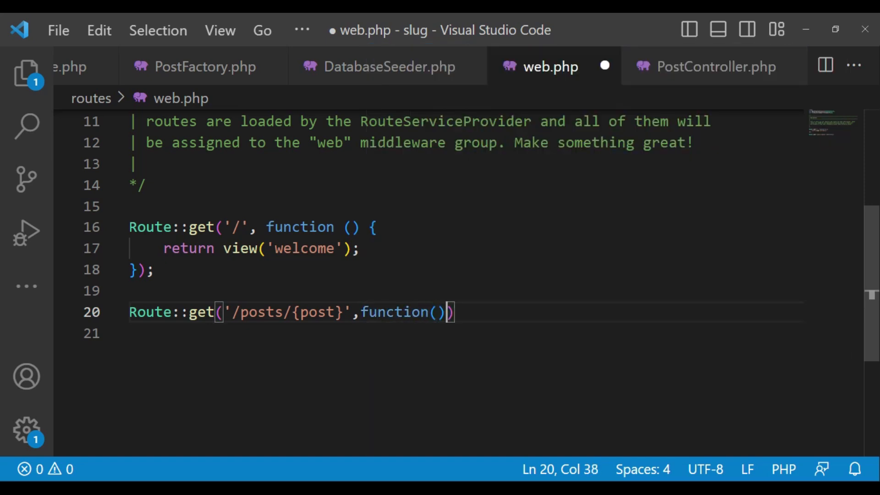
pyautogui.write('{')
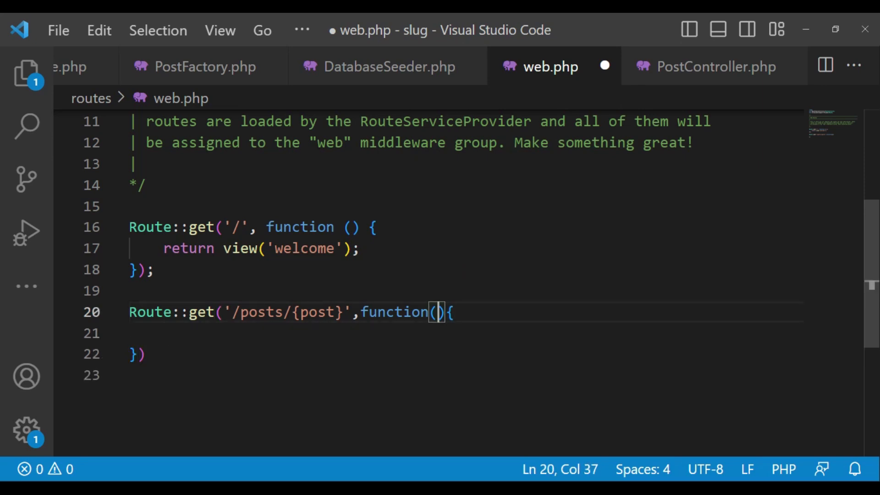
pyautogui.write('Post')
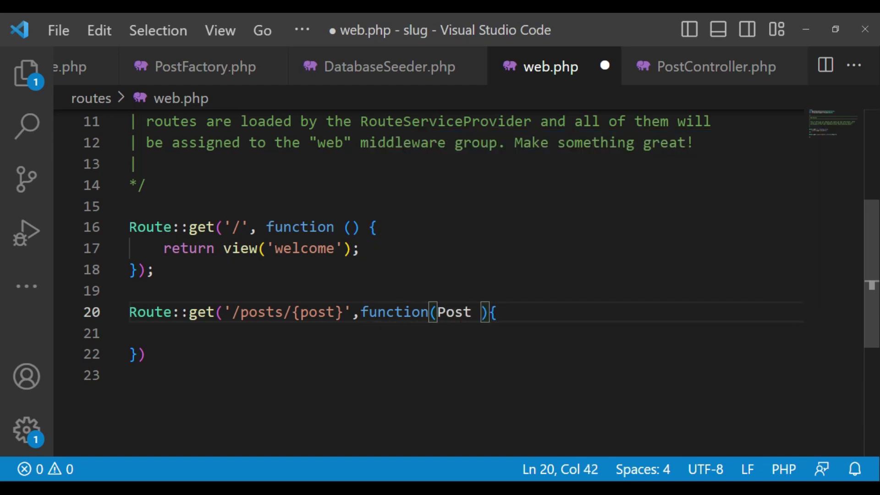
pyautogui.write('$post')
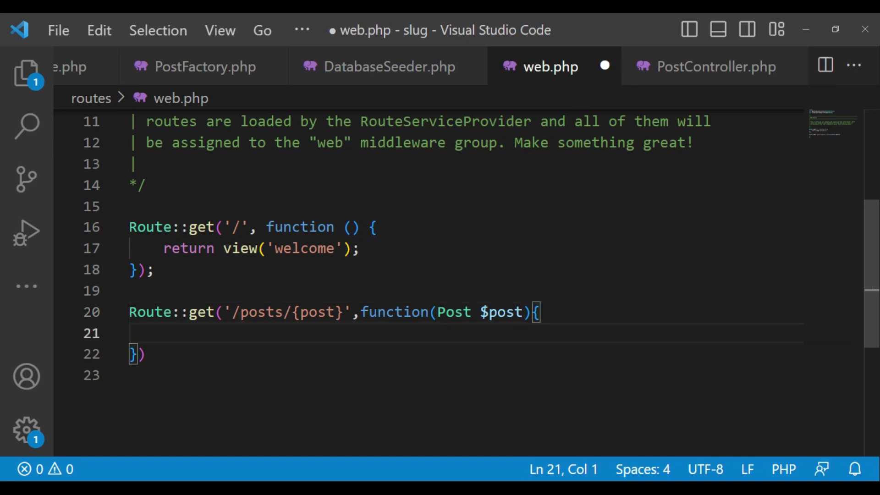
pyautogui.write('return')
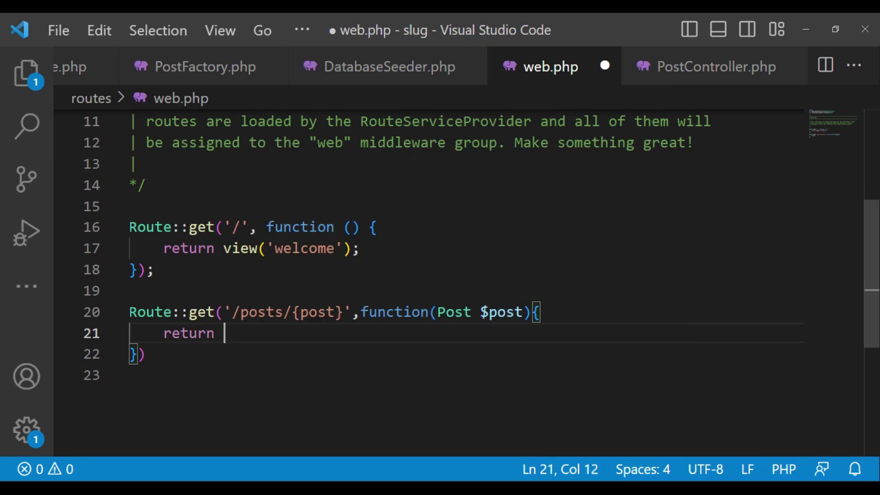
pyautogui.write('post')
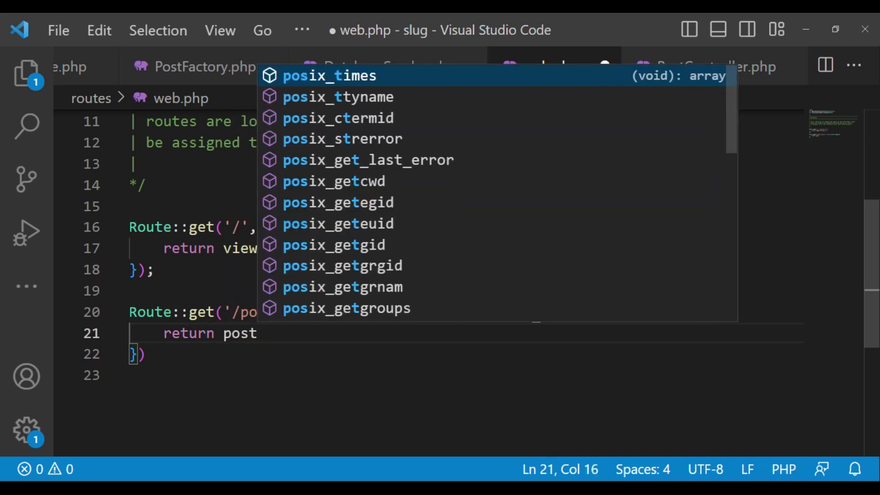
pyautogui.write('$')
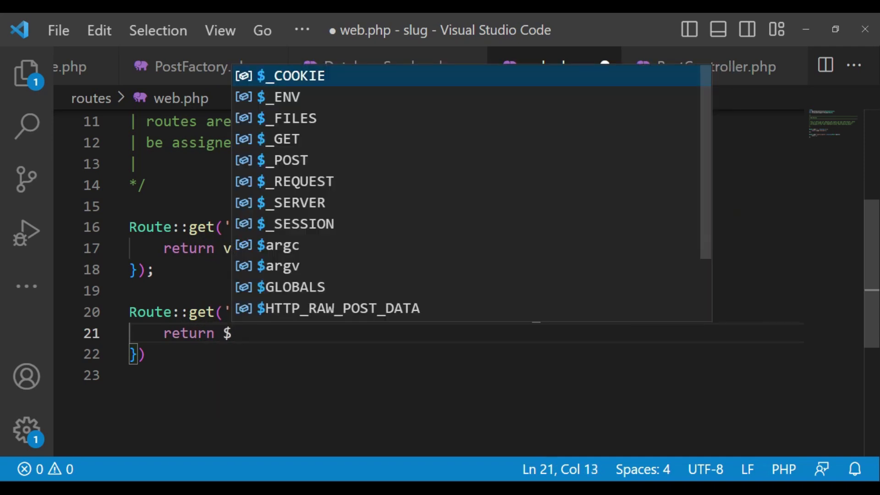
pyautogui.write('post')
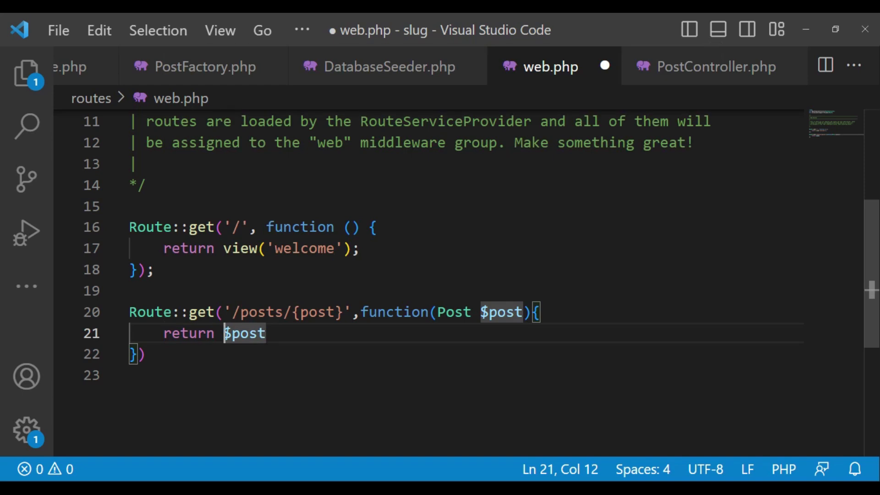
pyautogui.write(';')
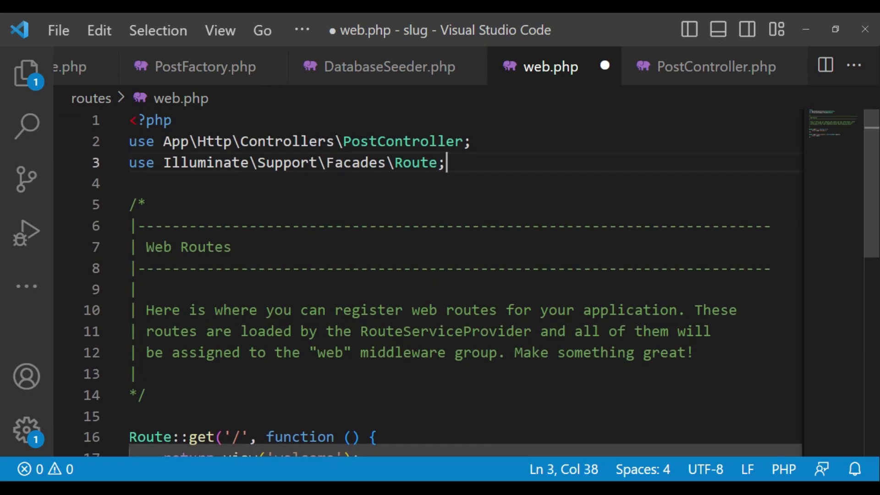
# Add use App\Models\Post; at the top and a semicolon ending the posts route
pyautogui.write('use')
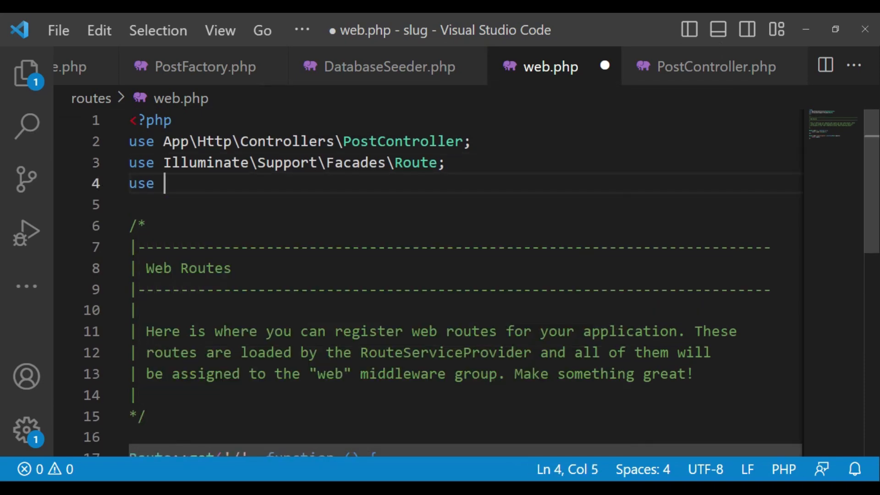
pyautogui.write('App')
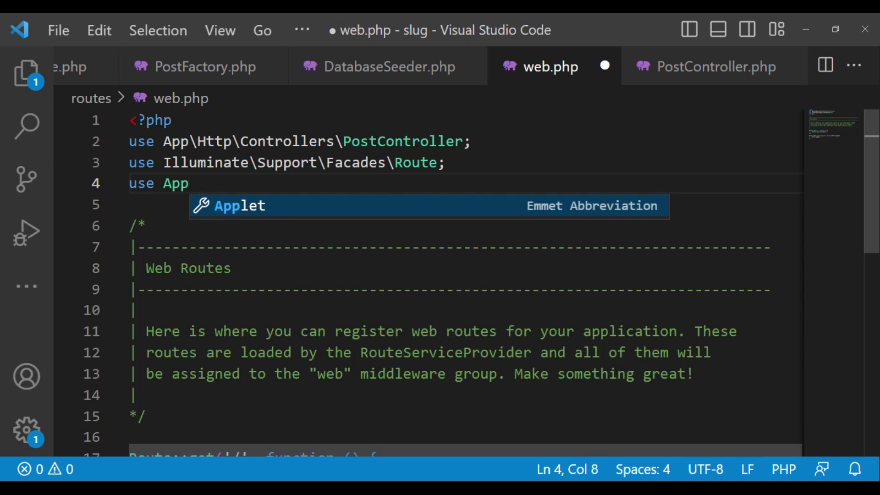
pyautogui.write('\\Models')
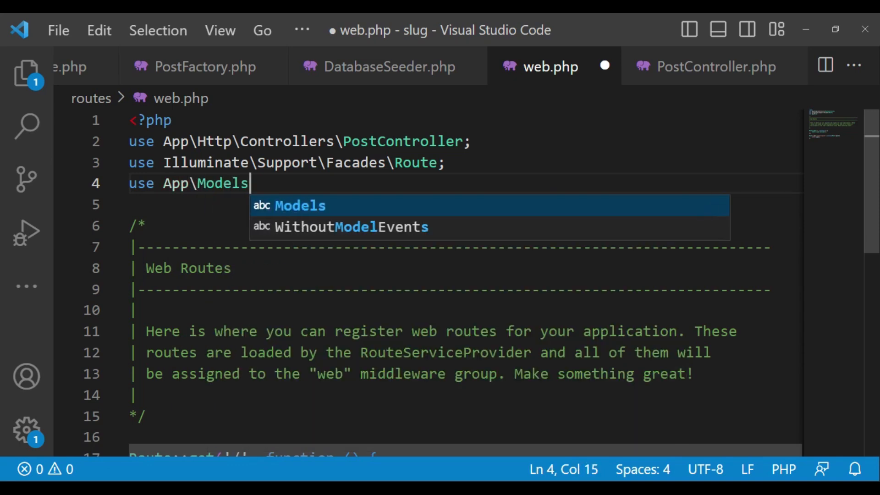
pyautogui.write('\\P')
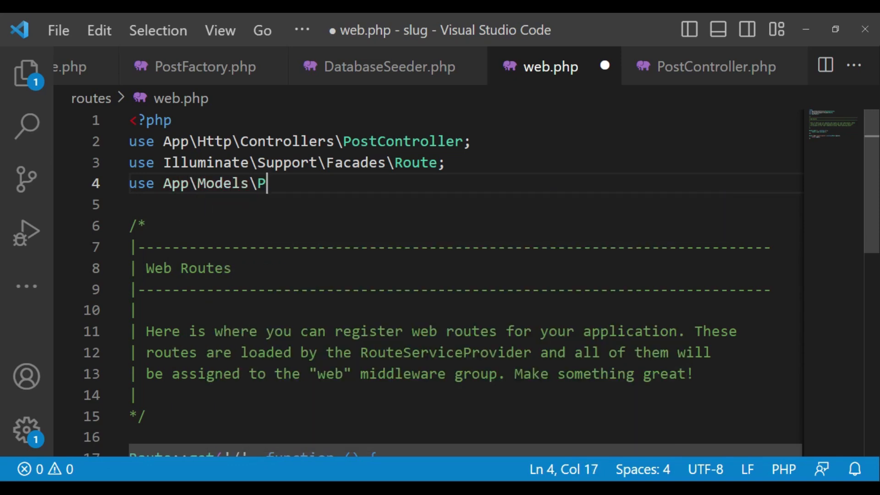
pyautogui.write('ost;')
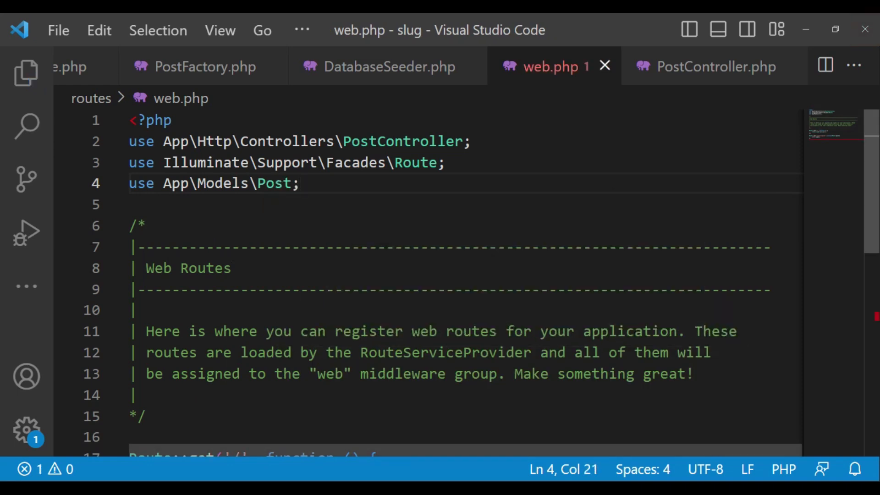
pyautogui.scroll(-3)
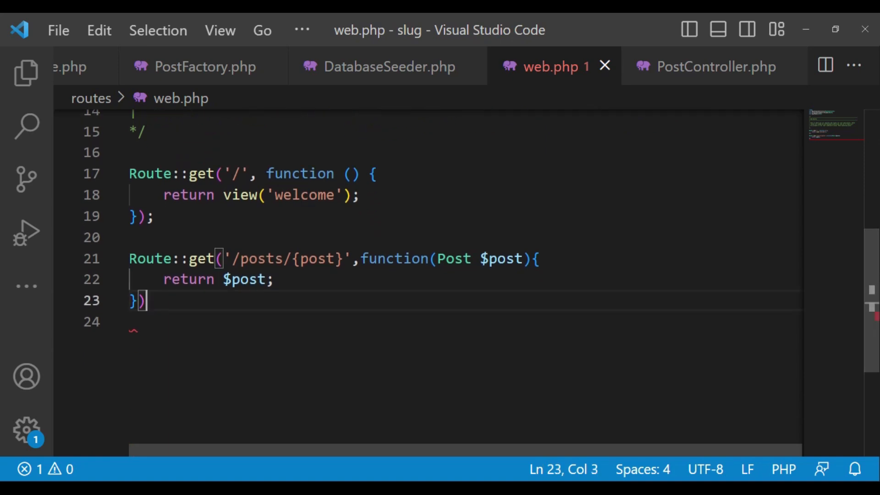
pyautogui.write(';')
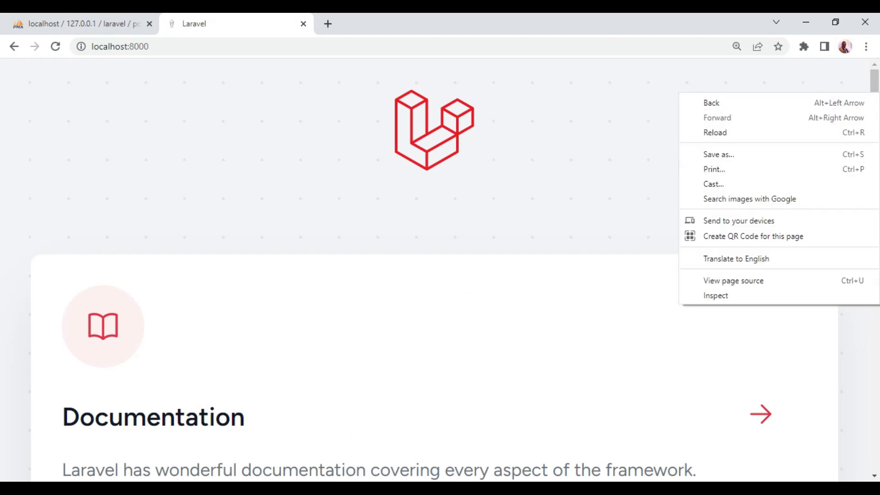
# Zoom out the Laravel page twice from the Chrome menu
pyautogui.click(865, 46)
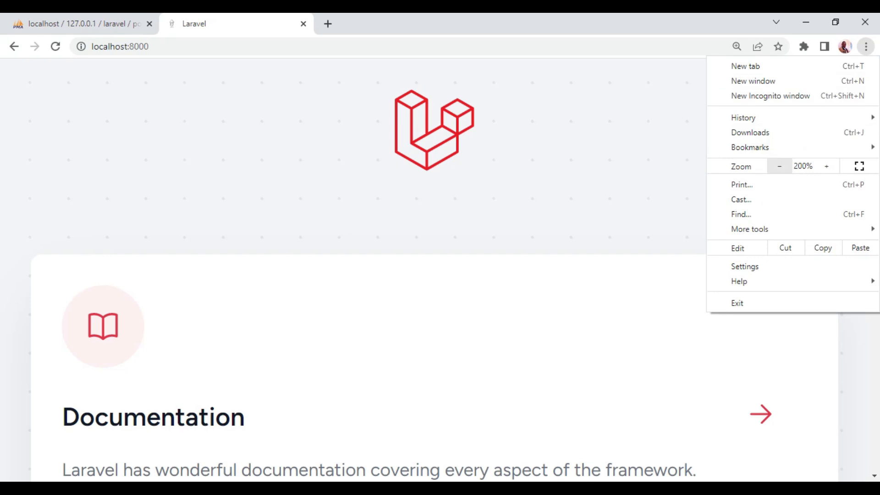
pyautogui.click(778, 166)
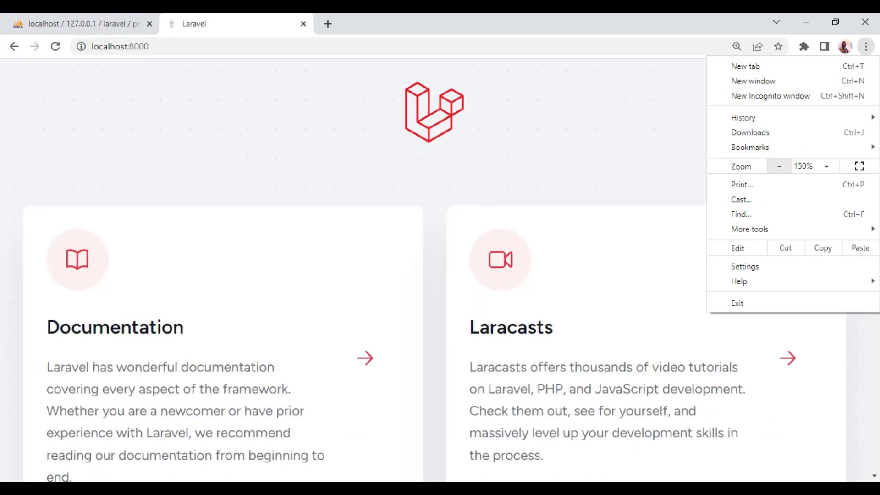
pyautogui.click(779, 166)
pyautogui.write('/posts/1')
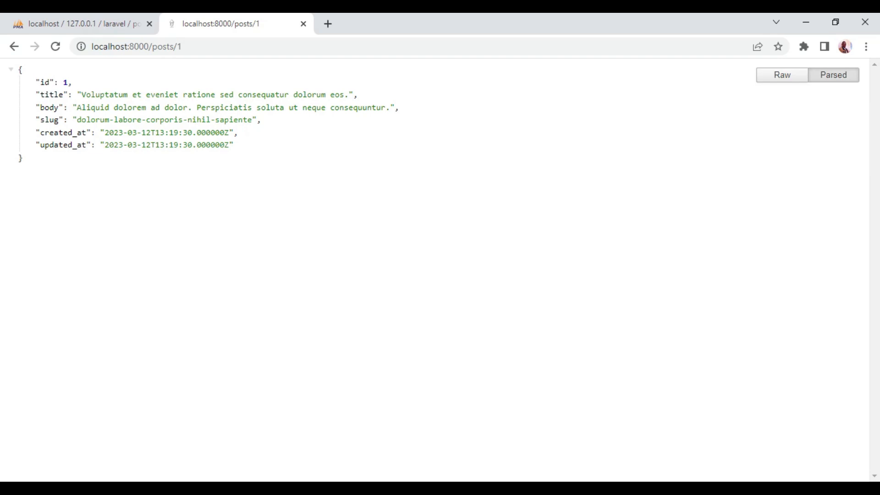
# Open app/Models/Post.php from the Explorer file tree
pyautogui.click(135, 47)
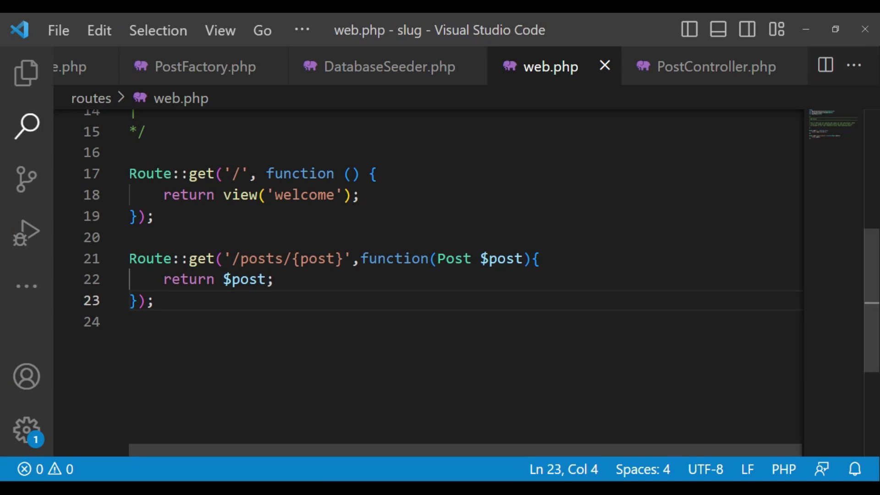
pyautogui.click(26, 72)
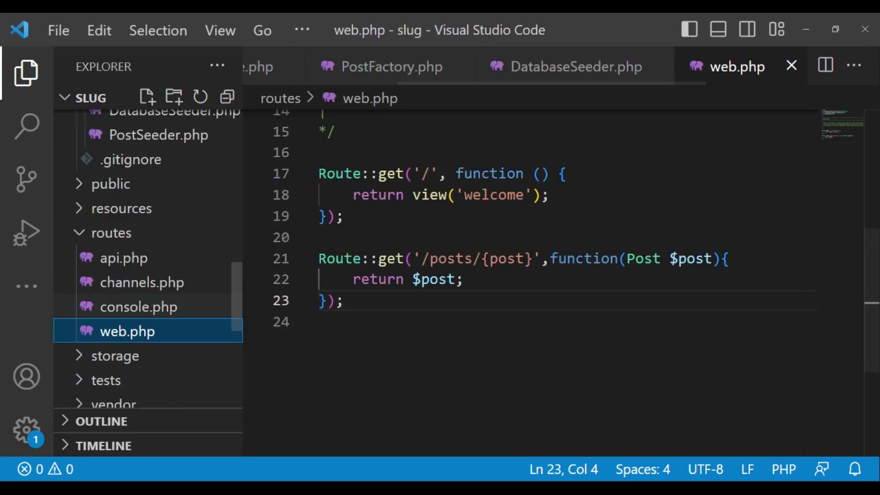
pyautogui.scroll(-3)
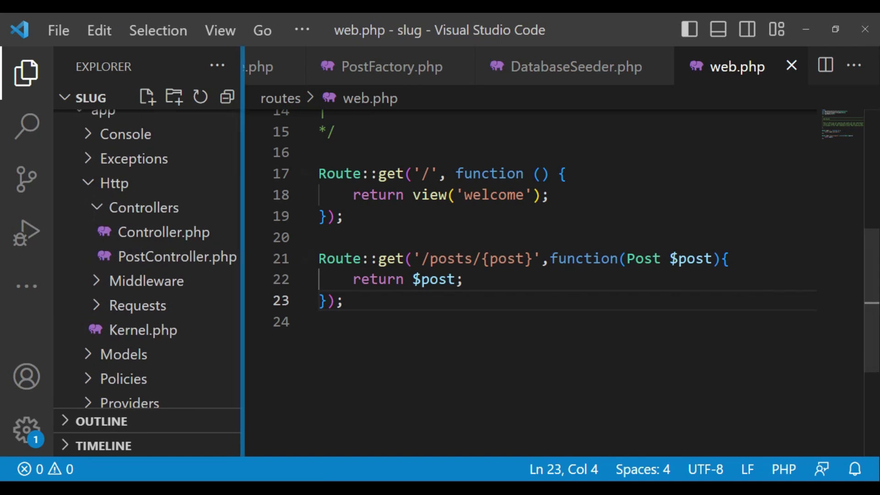
pyautogui.click(122, 354)
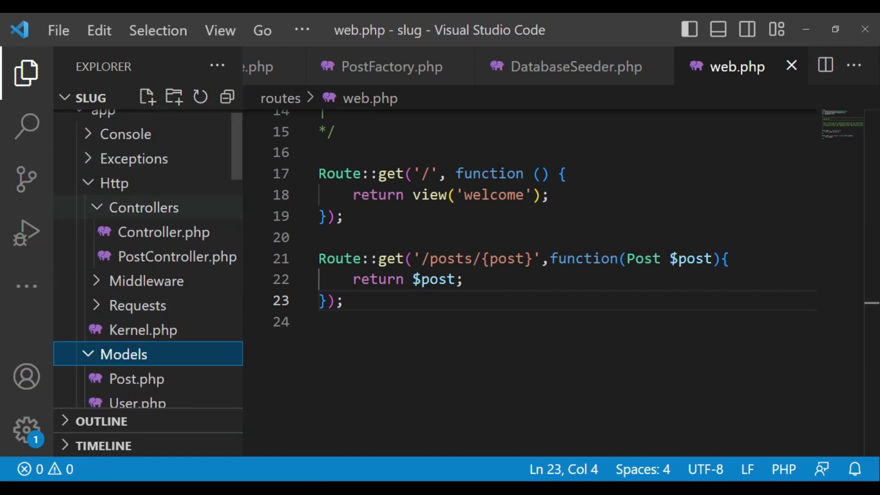
pyautogui.scroll(-3)
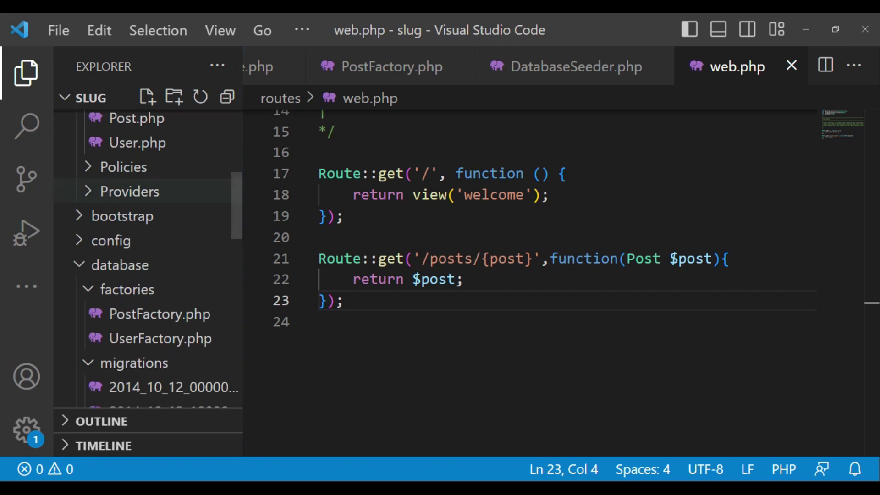
pyautogui.click(136, 118)
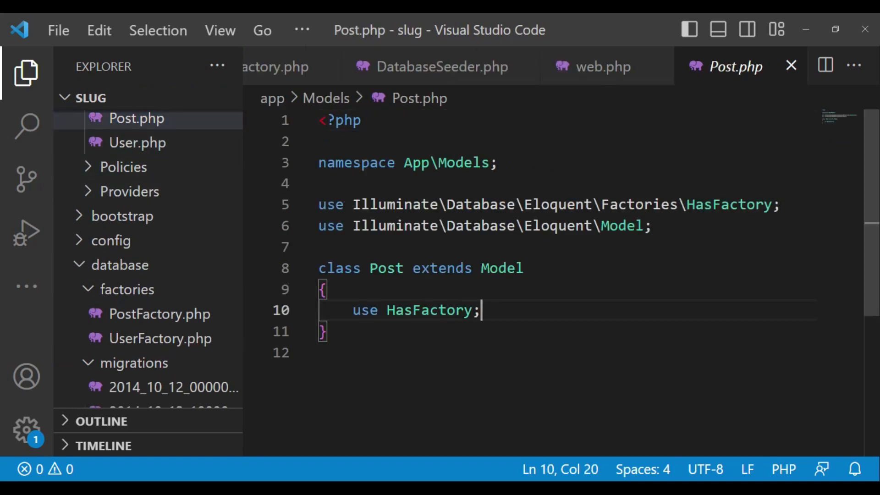
# Start a public function getRouteKeyName() declaration below use HasFactory in the Post class
pyautogui.press('Enter')
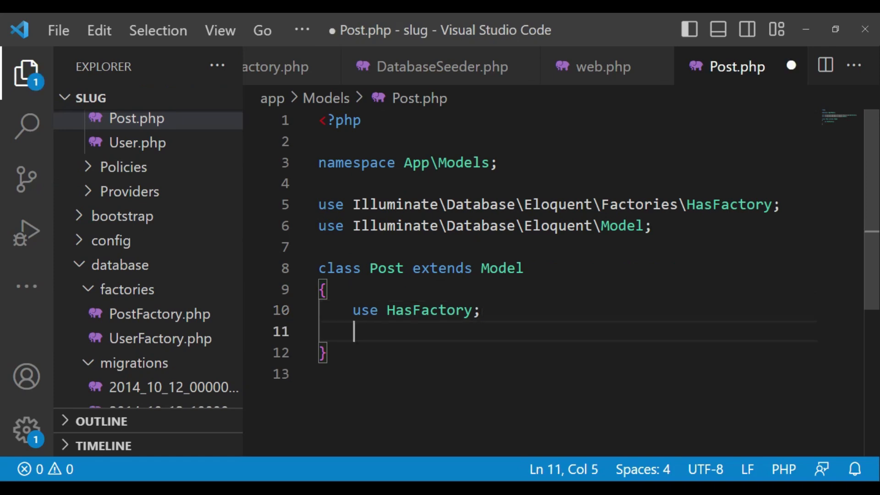
pyautogui.write('pu')
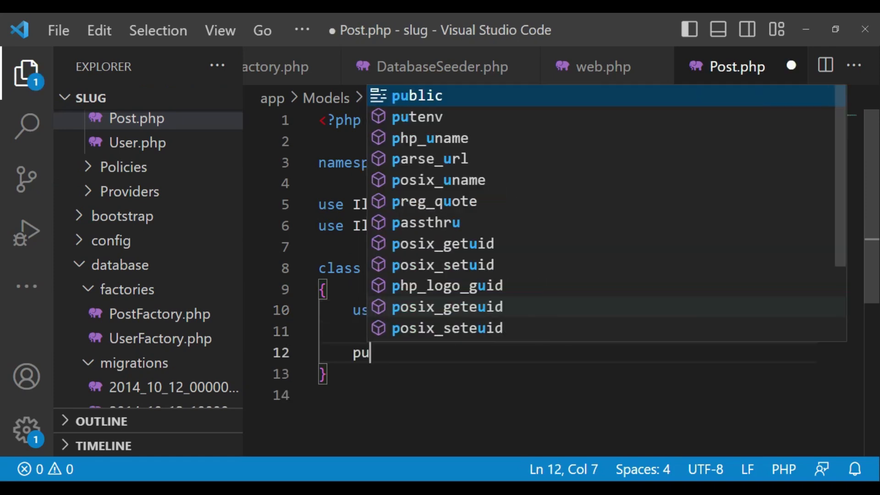
pyautogui.write('blic')
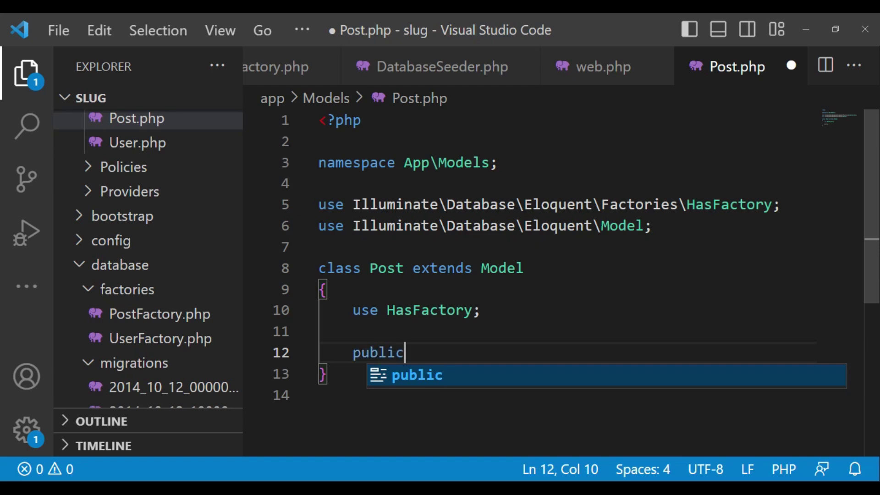
pyautogui.write('f')
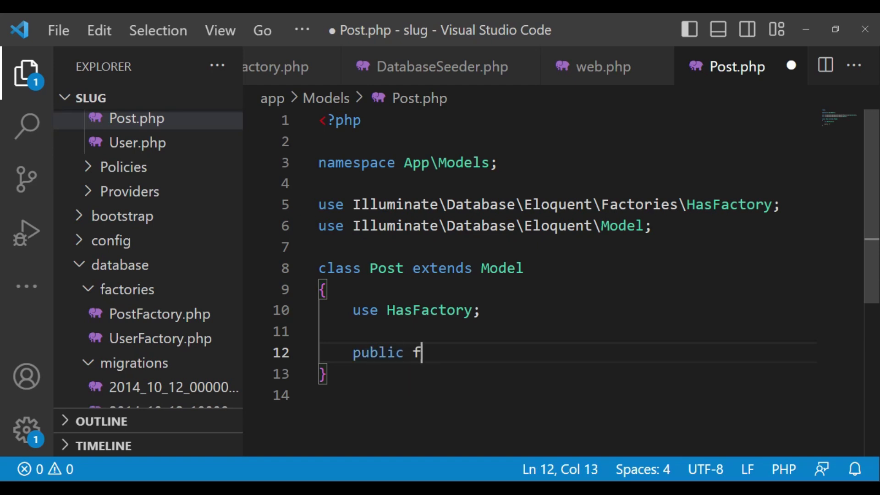
pyautogui.write('unct')
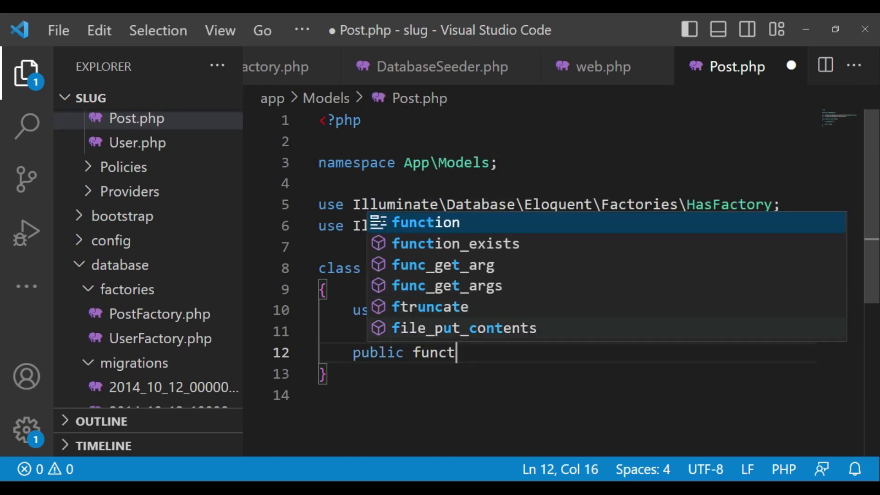
pyautogui.press('Tab')
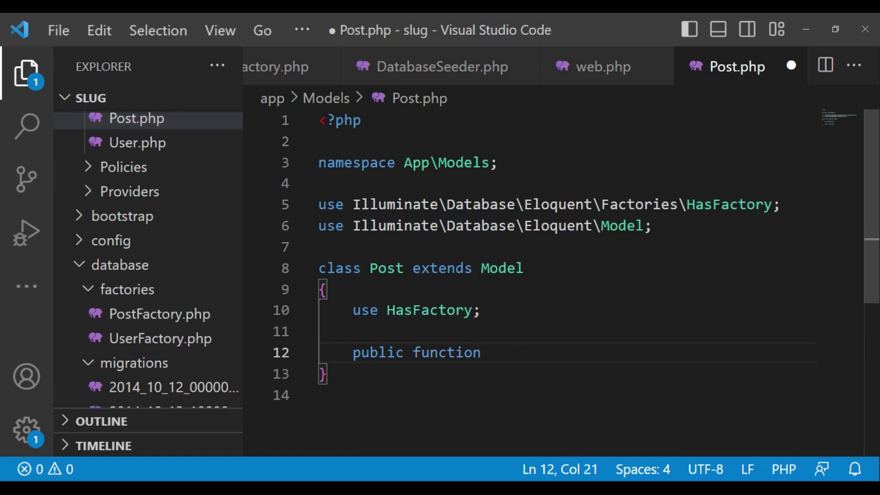
pyautogui.write('get')
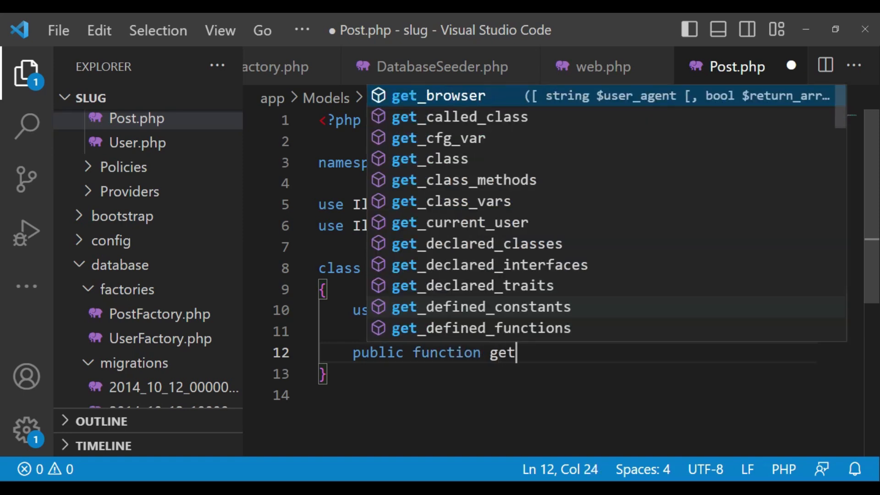
pyautogui.write('Ro')
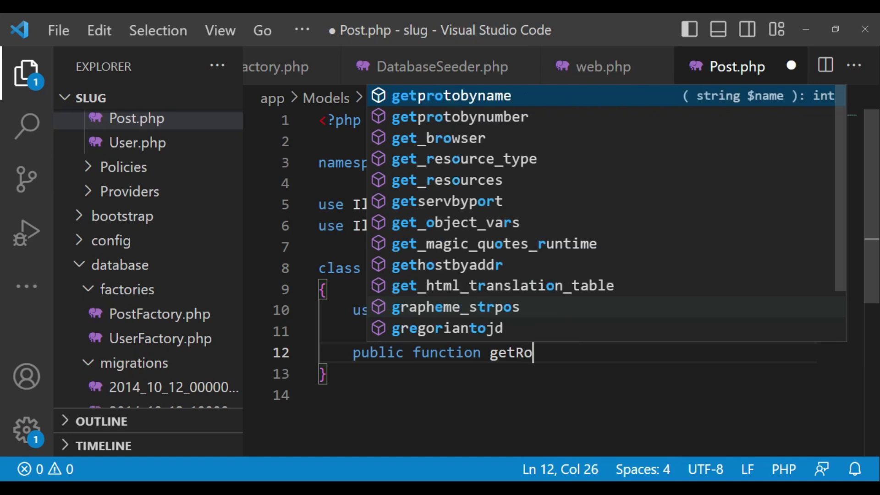
pyautogui.write('ute')
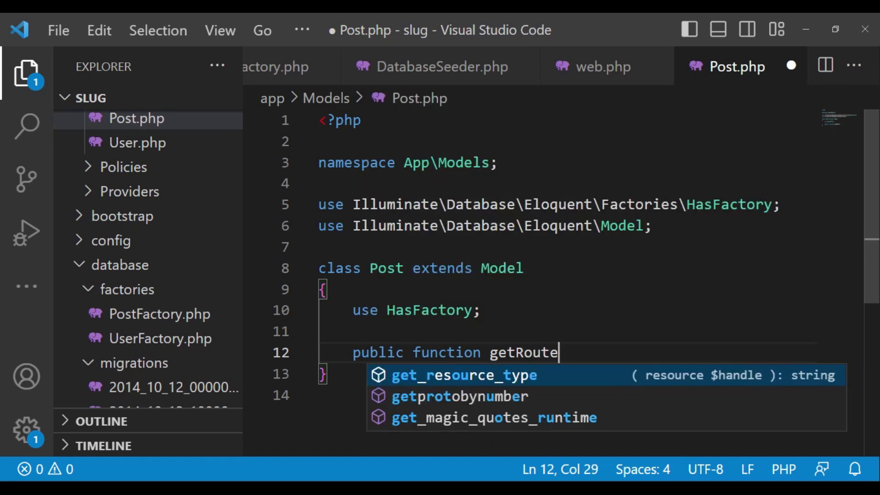
pyautogui.write('Key')
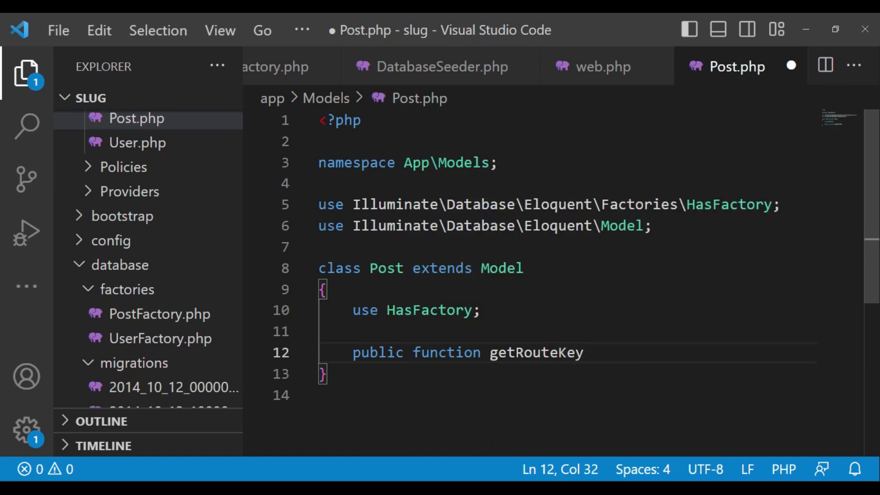
pyautogui.write('Name')
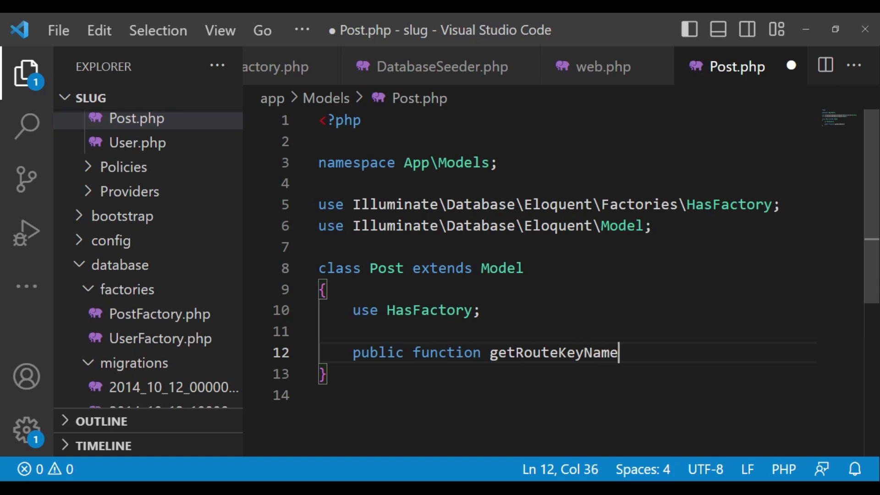
pyautogui.write('()')
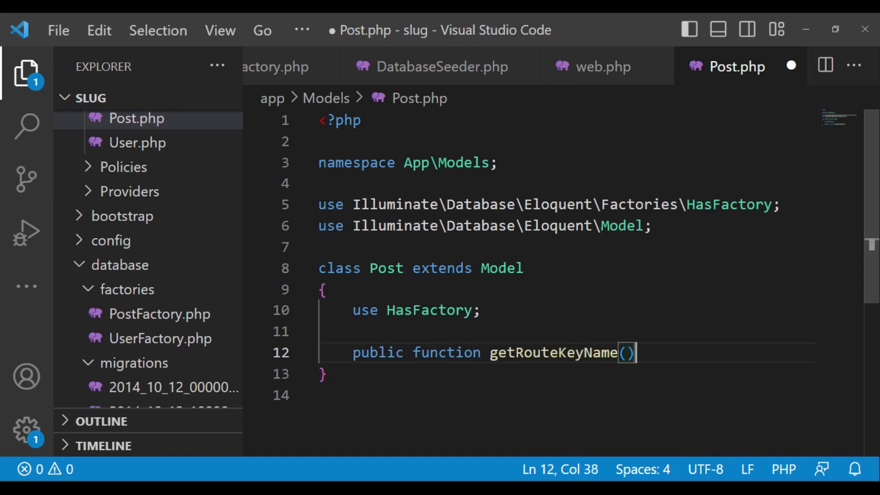
# Write the method body returning 'slug'
pyautogui.write('{')
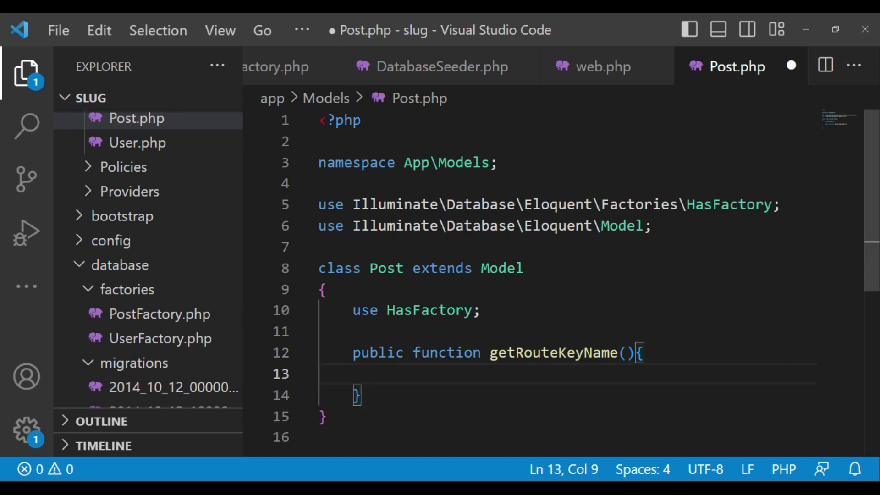
pyautogui.write("return 'sl")
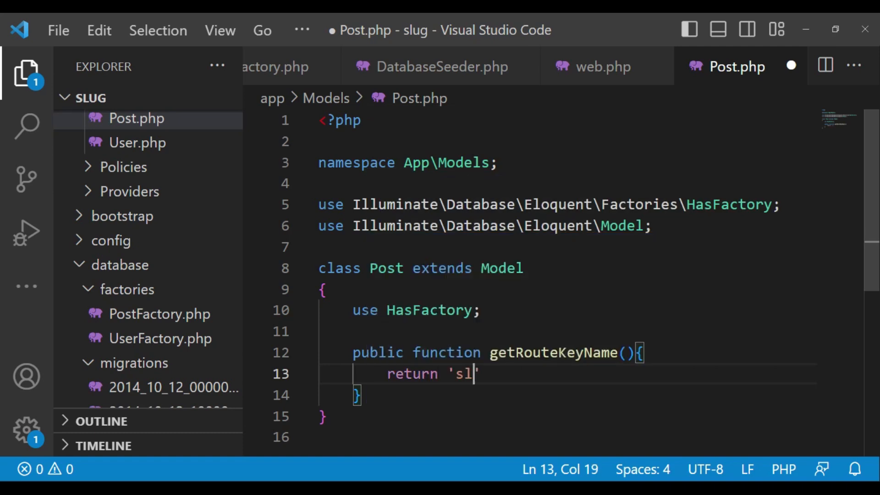
pyautogui.write('ug')
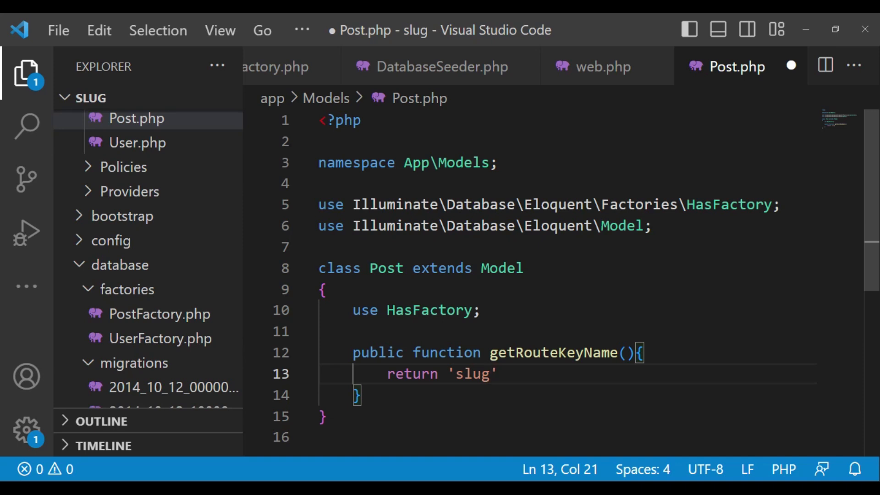
pyautogui.write(';')
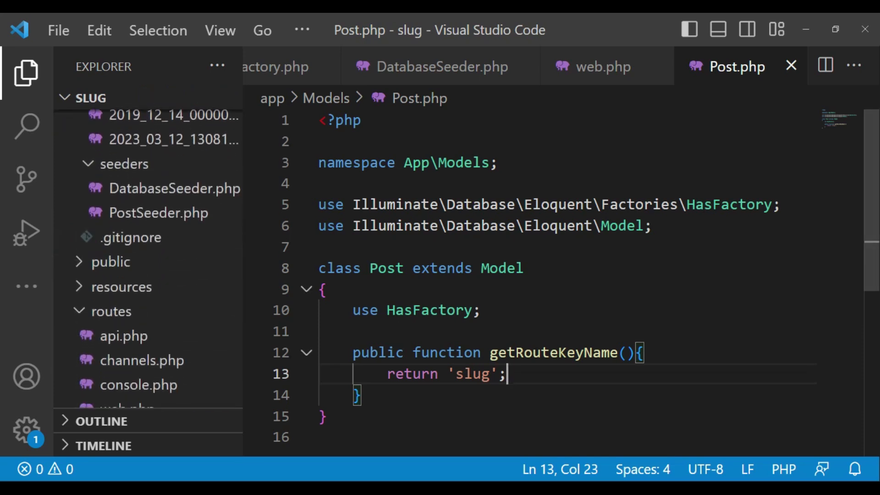
pyautogui.scroll(-3)
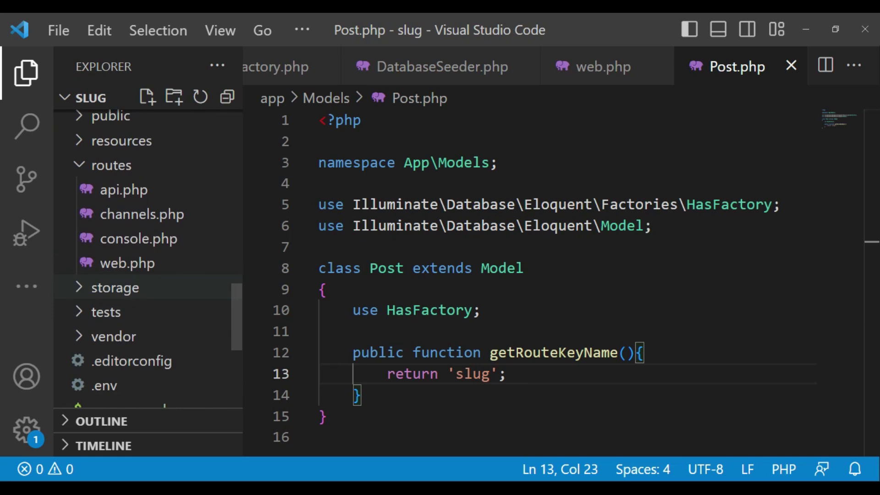
# Change the route parameter in web.php to {post:slug}
pyautogui.click(127, 262)
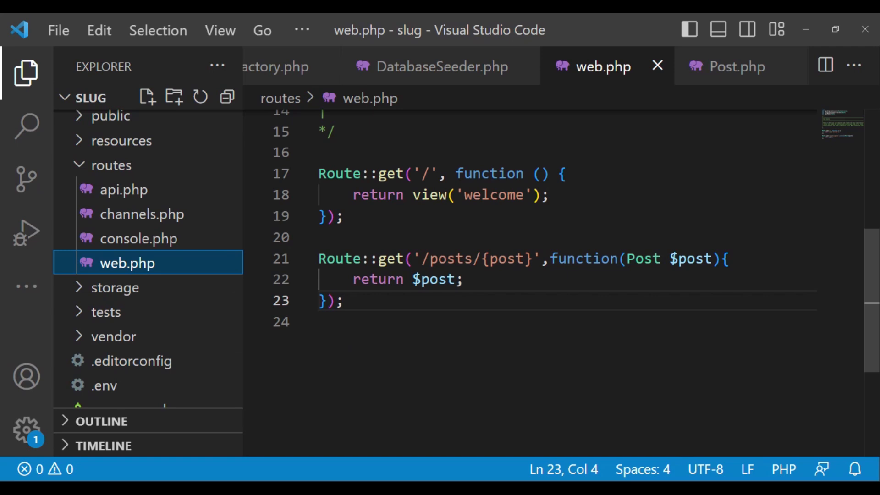
pyautogui.write(':')
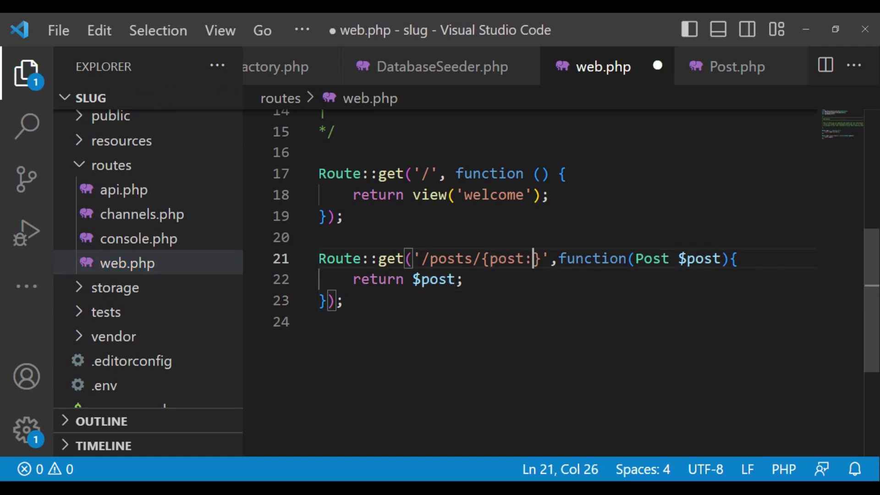
pyautogui.write('slu')
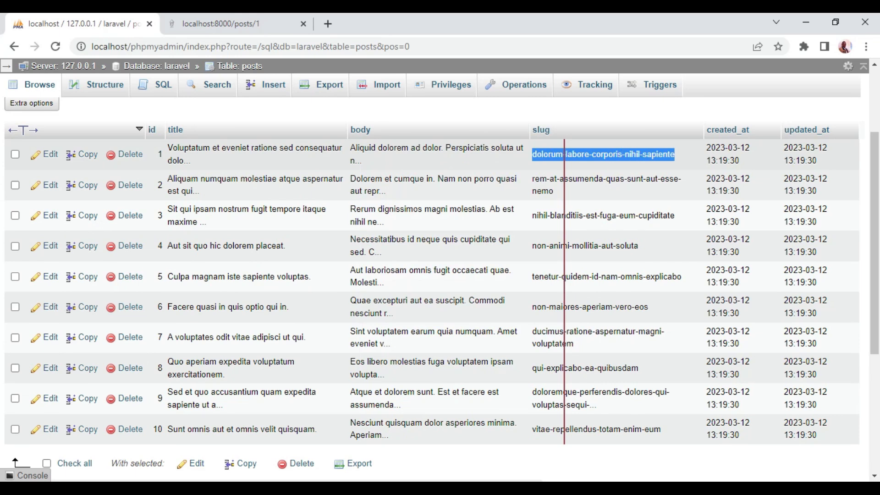
# Select the address bar on the localhost:8000/posts/1 tab
pyautogui.click(235, 23)
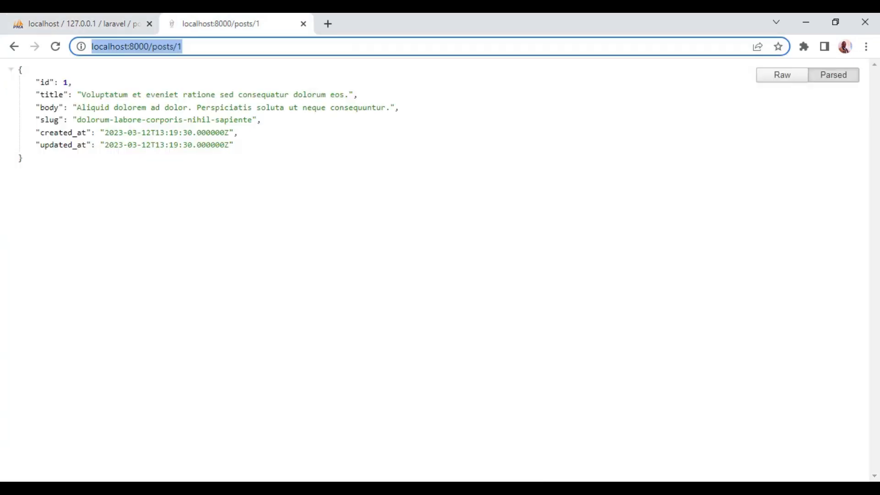